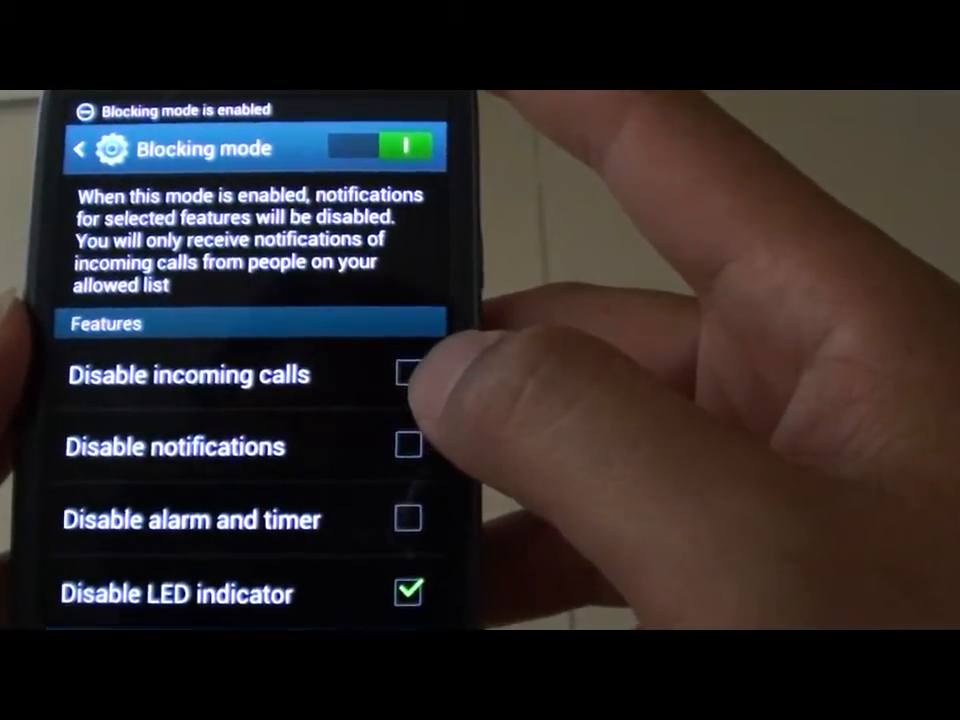
Leave 'Always' unticked so Blocking mode follows a schedule, and bring up the From time picker at 00:00
{"action": "scroll", "scroll_direction": "down", "scroll_amount": 3}
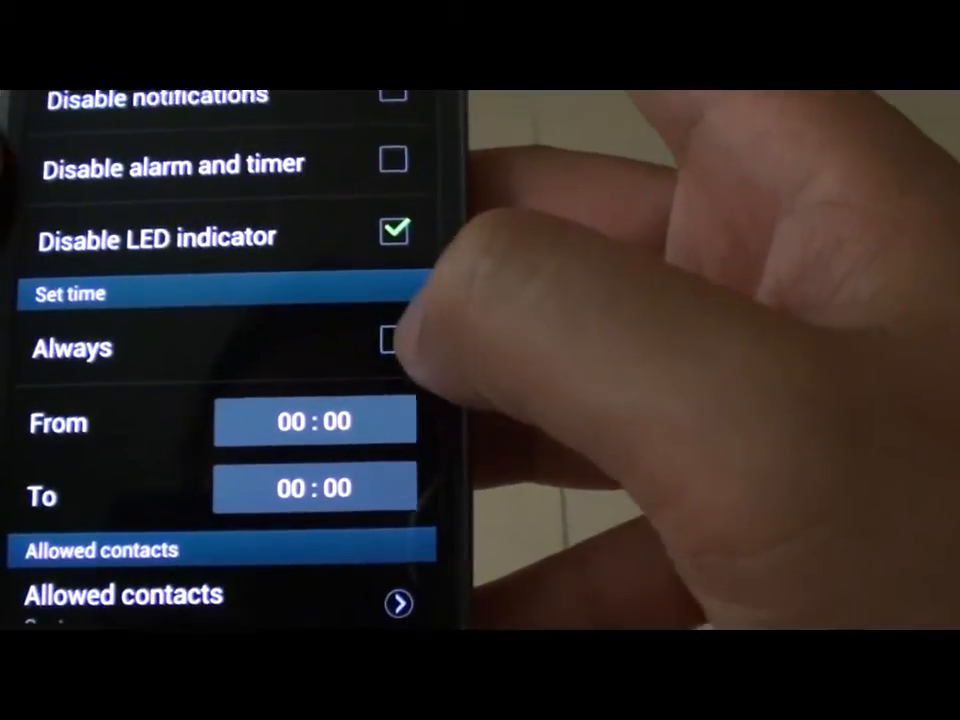
{"action": "left_click", "coordinate": [396, 348]}
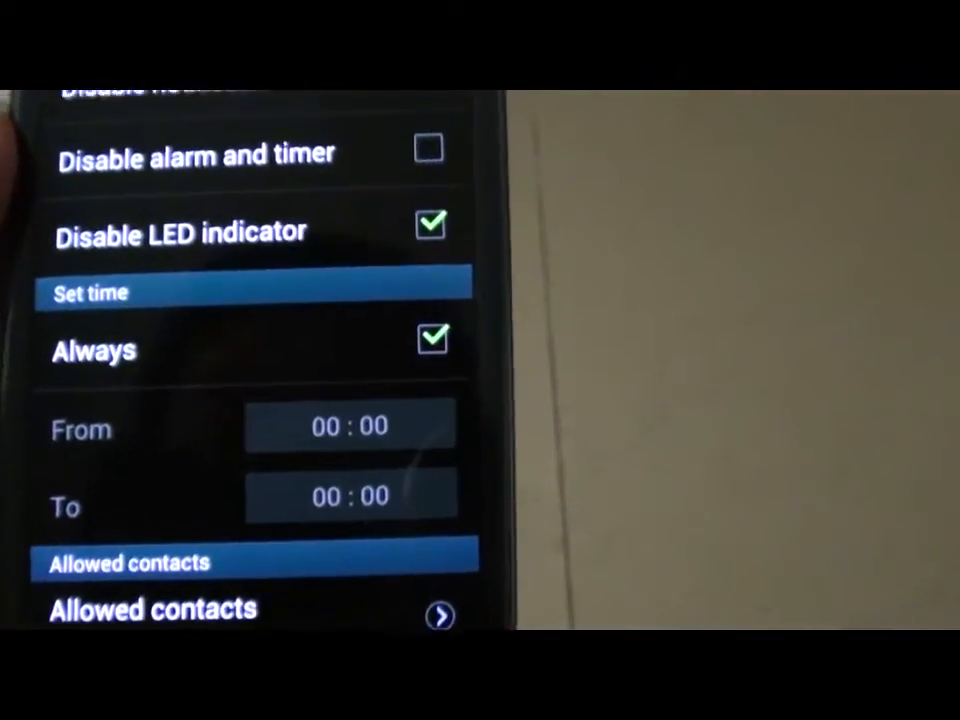
{"action": "left_click", "coordinate": [432, 338]}
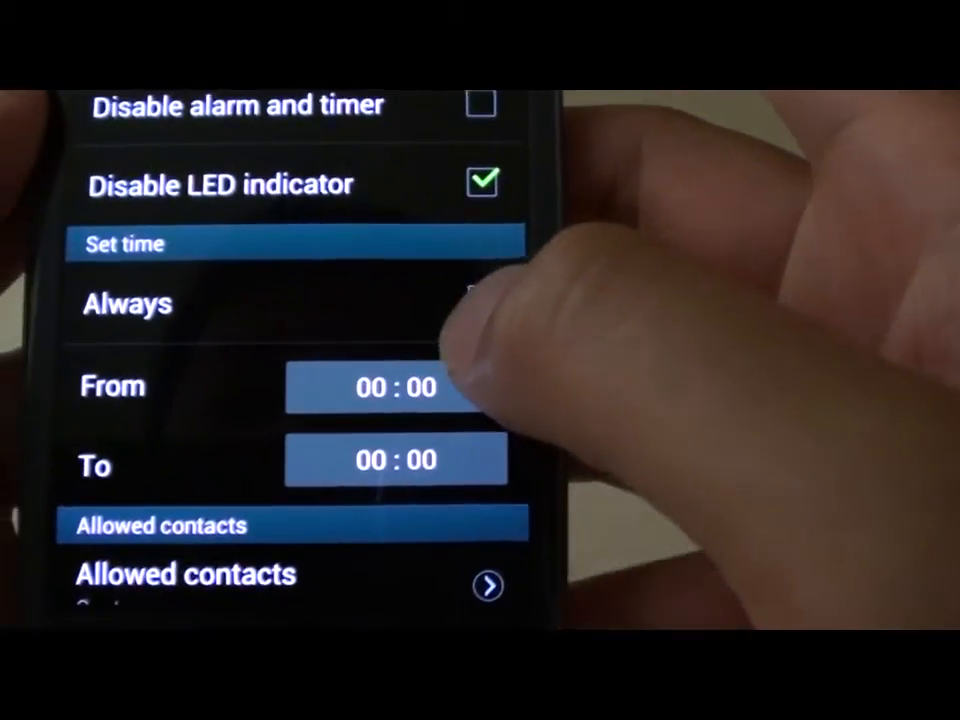
{"action": "left_click", "coordinate": [396, 388]}
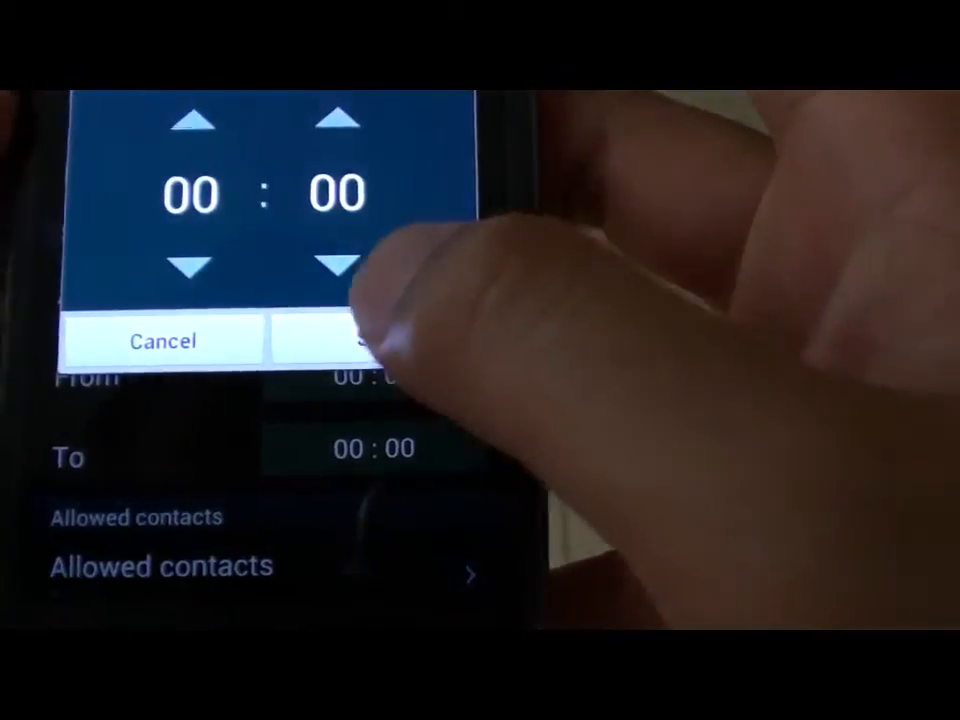